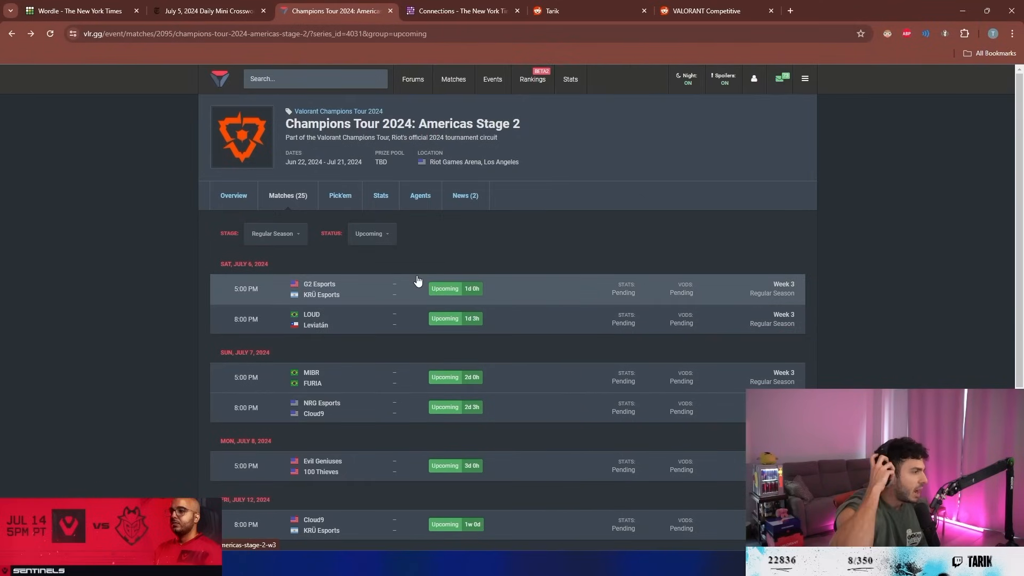
Step: Scroll VLR.gg's full match list, then switch to Liquipedia's VCT 2024 Championship Points page
{"action": "scroll", "scroll_direction": "down", "scroll_amount": 3}
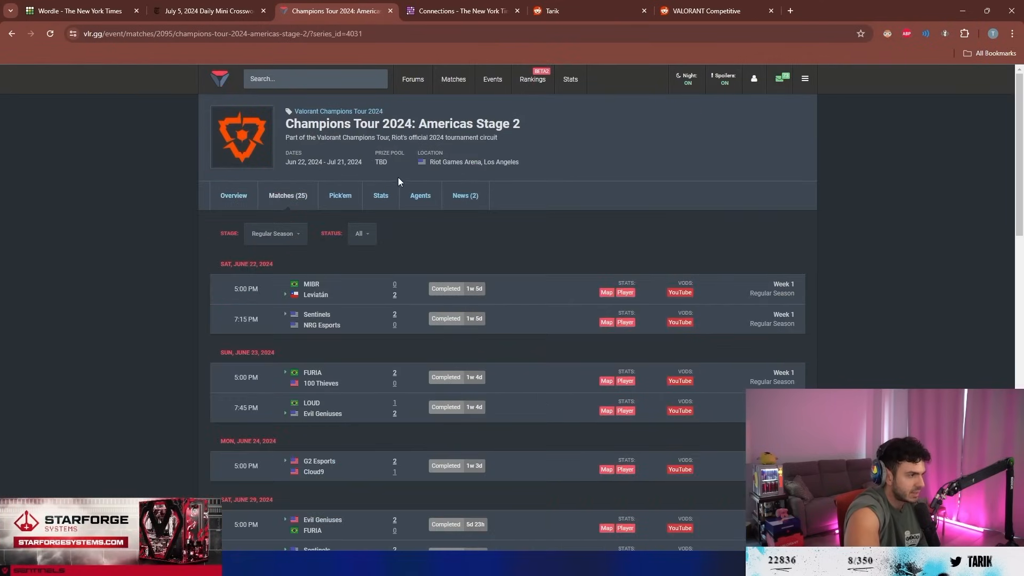
{"action": "left_click", "coordinate": [234, 195]}
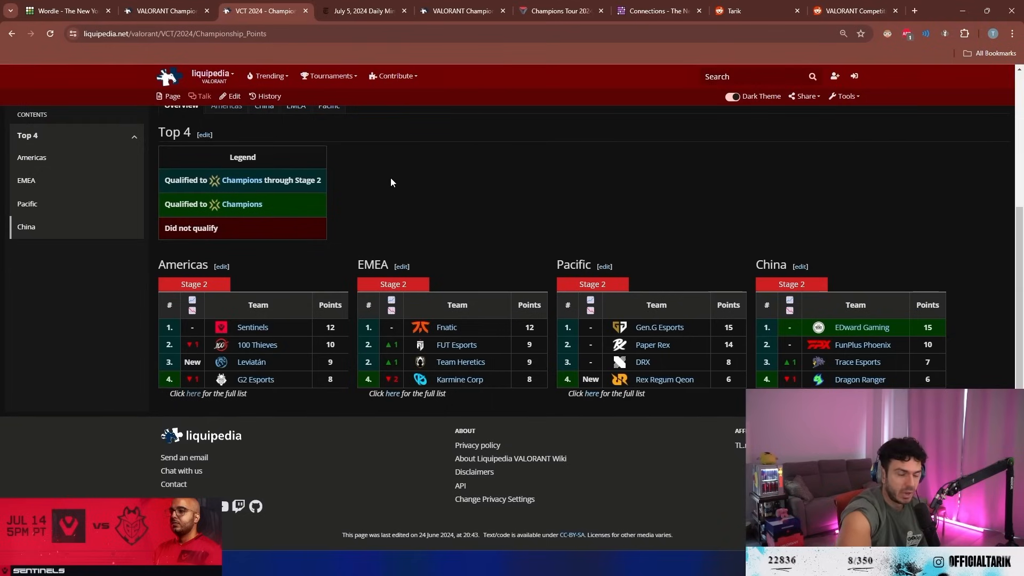
Step: Compare VLR.gg's regular season standings and match schedule against Liquipedia's points table
{"action": "left_click", "coordinate": [262, 10]}
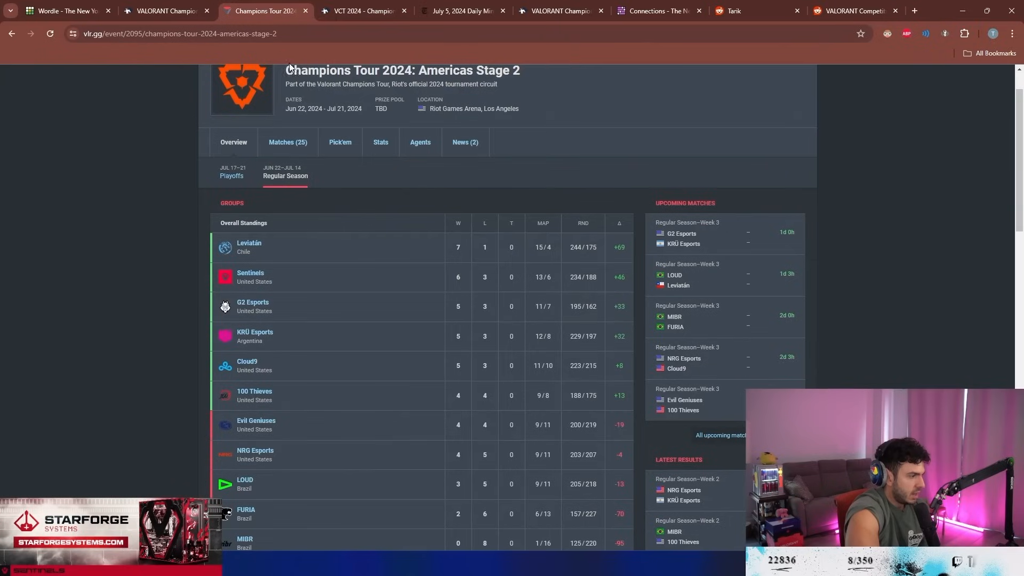
{"action": "left_click", "coordinate": [362, 10]}
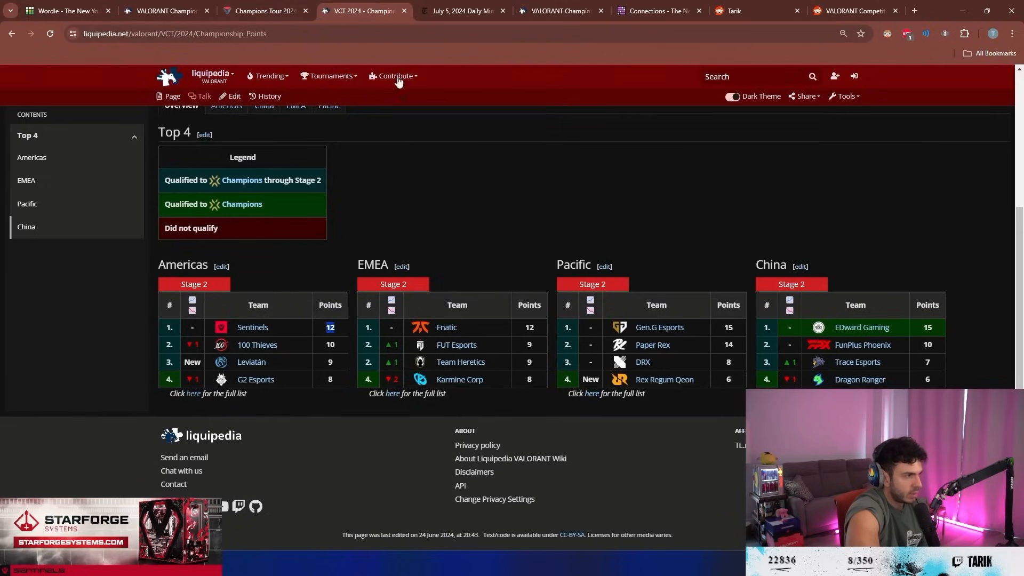
{"action": "left_click", "coordinate": [262, 11]}
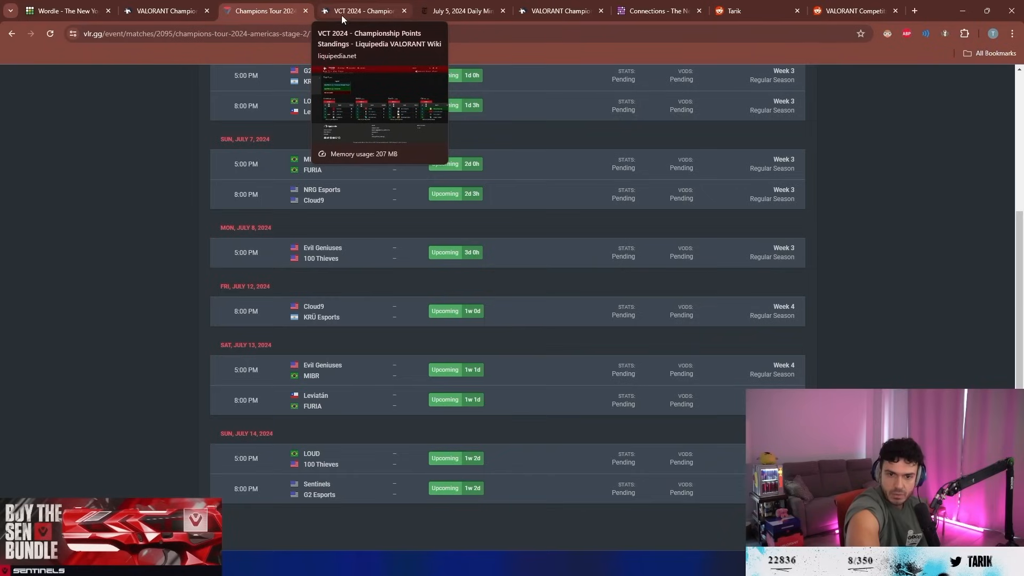
{"action": "mouse_move", "coordinate": [320, 230]}
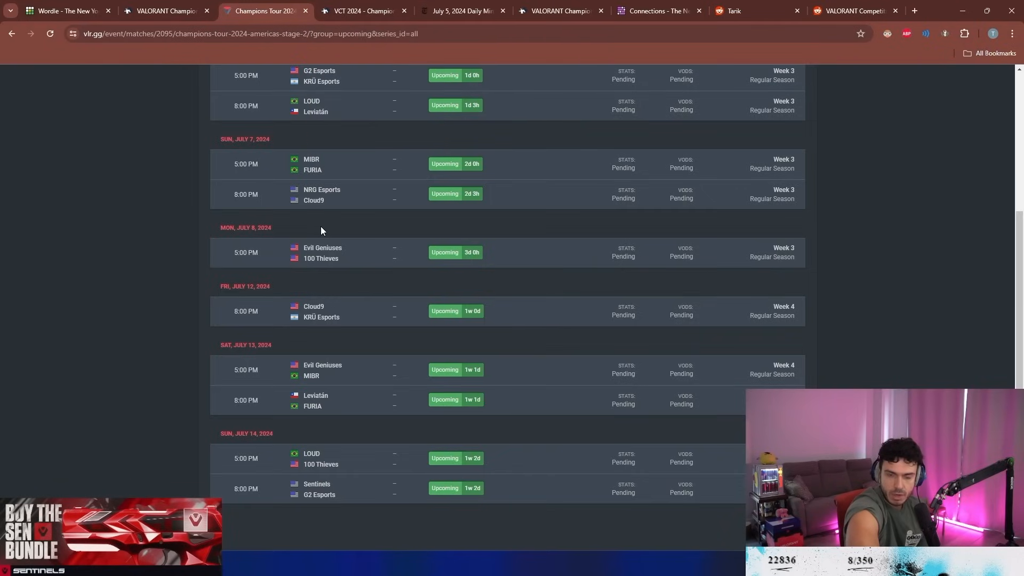
Step: Highlight Sentinels' 12 points on Liquipedia, ending on VLR.gg's upcoming Americas Stage 2 matches
{"action": "left_click", "coordinate": [361, 11]}
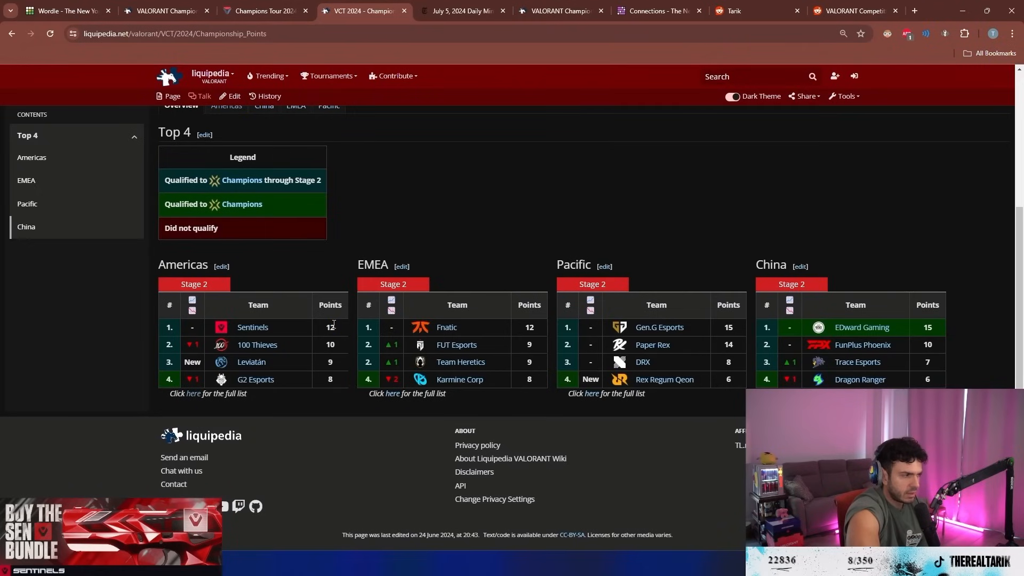
{"action": "double_click", "coordinate": [330, 327]}
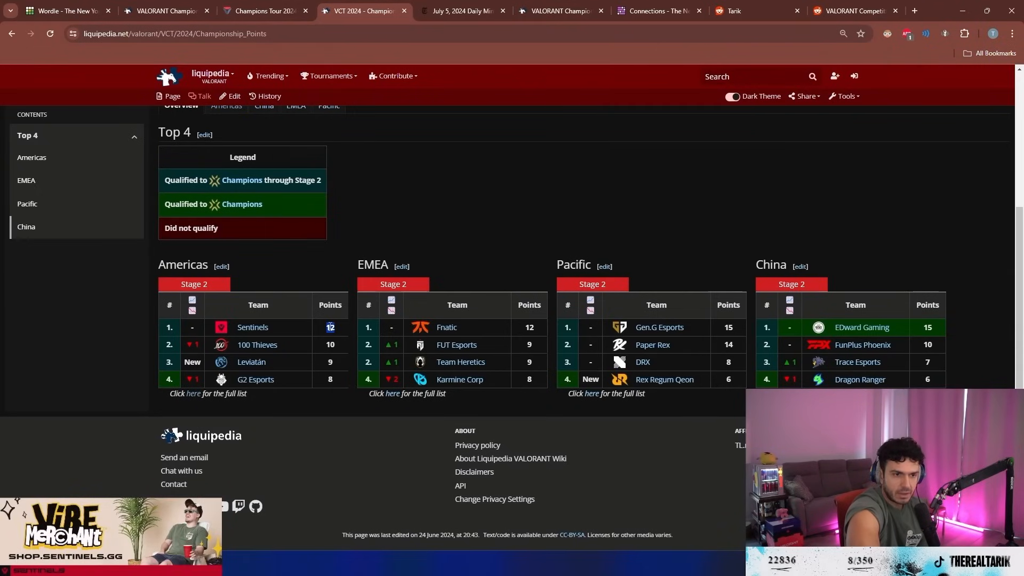
{"action": "left_click", "coordinate": [329, 11]}
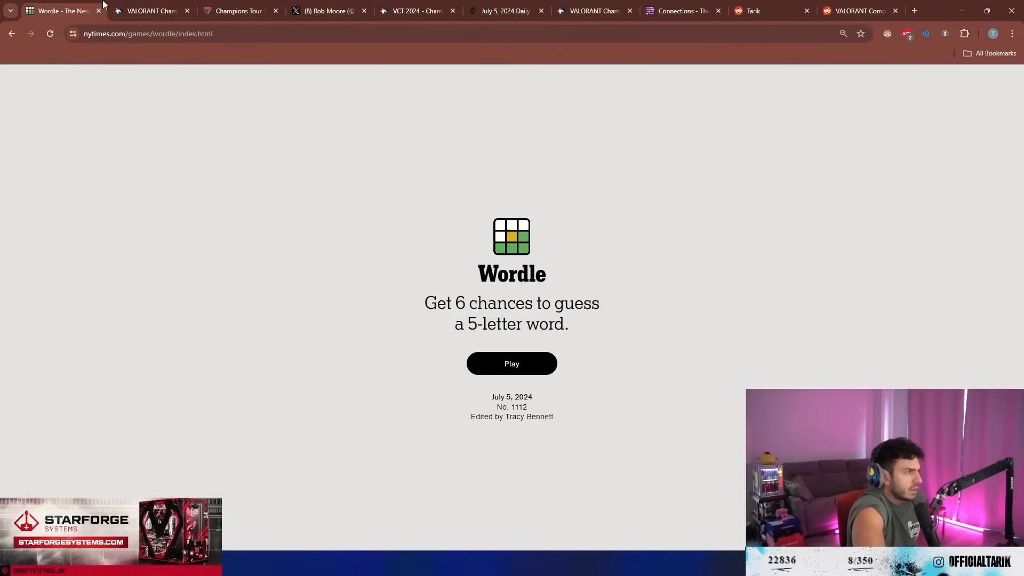
{"action": "left_click", "coordinate": [416, 10]}
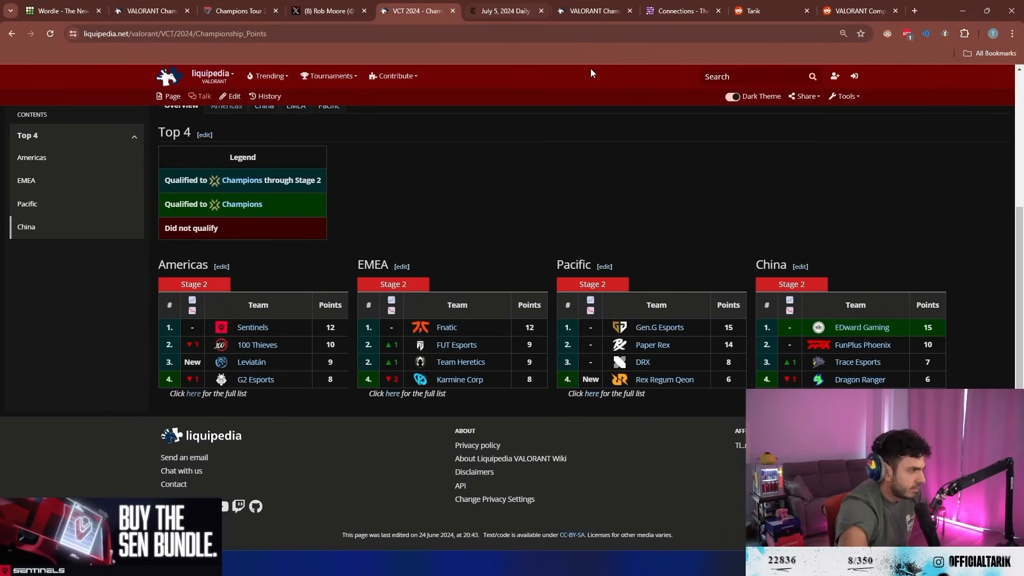
{"action": "mouse_move", "coordinate": [504, 185]}
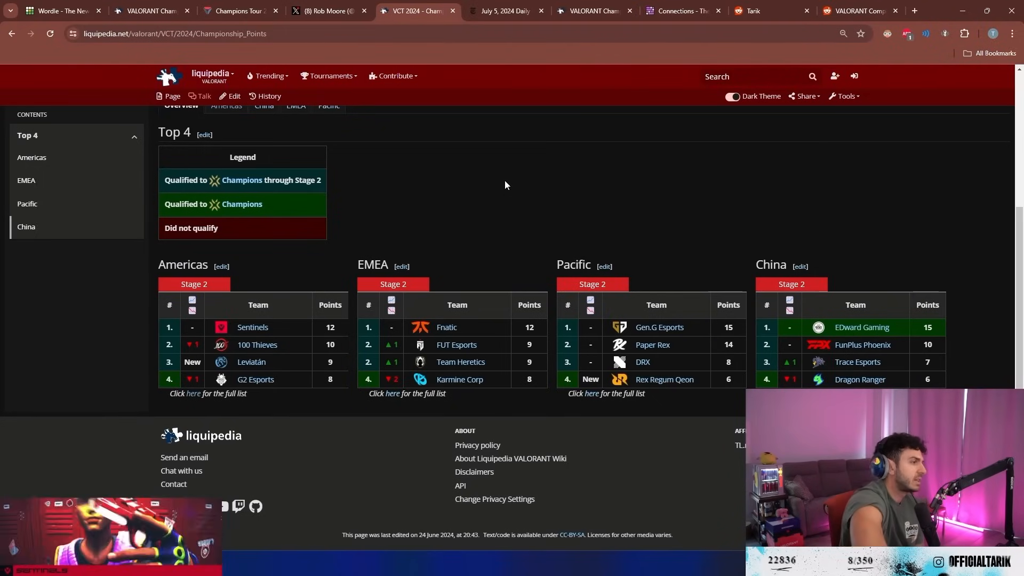
{"action": "left_click", "coordinate": [240, 11]}
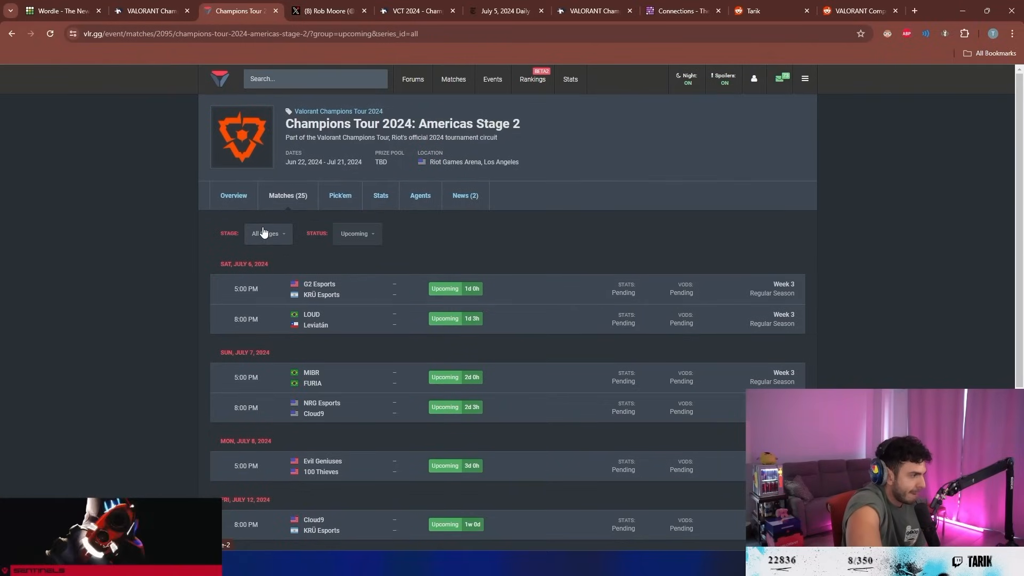
Step: View VLR.gg's Americas Stage 2 overview and empty playoffs bracket, then return to Liquipedia
{"action": "left_click", "coordinate": [234, 195]}
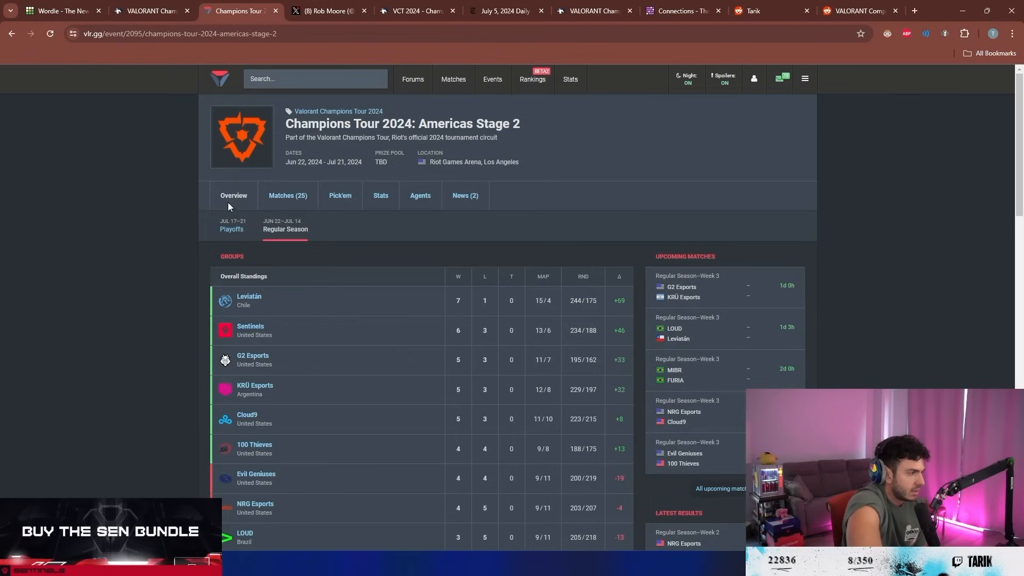
{"action": "mouse_move", "coordinate": [307, 219]}
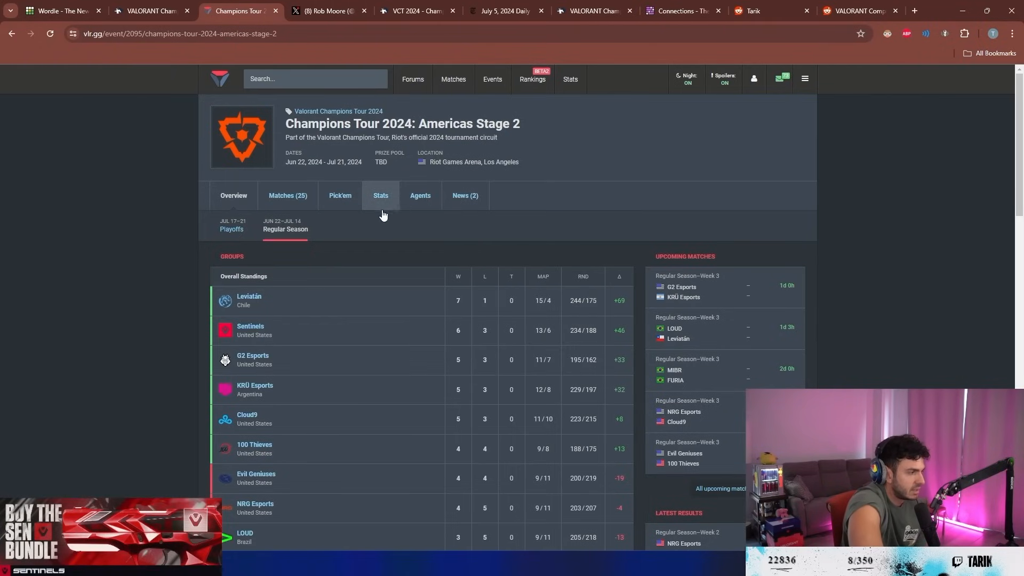
{"action": "left_click", "coordinate": [232, 225]}
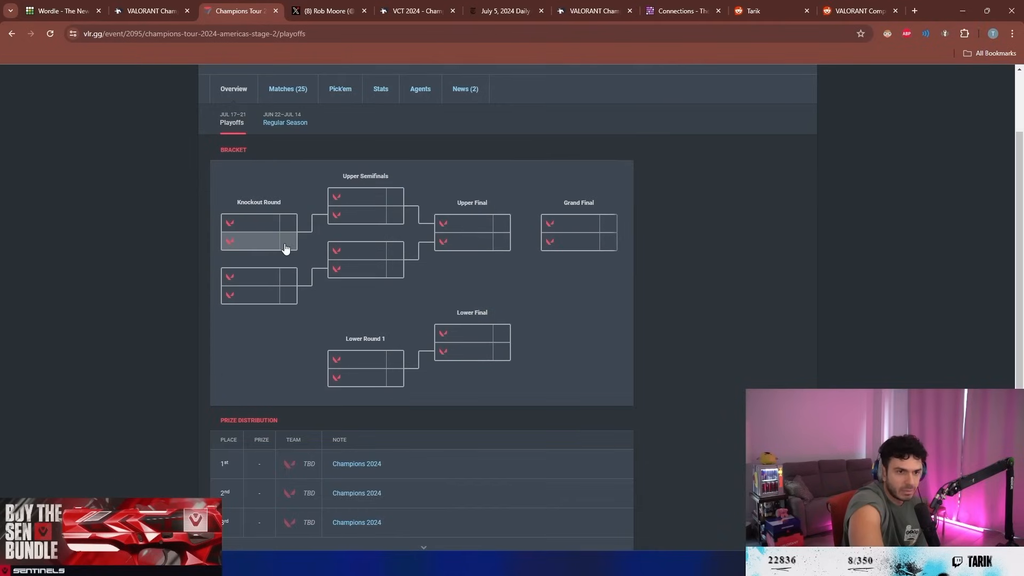
{"action": "scroll", "scroll_direction": "down", "scroll_amount": 3}
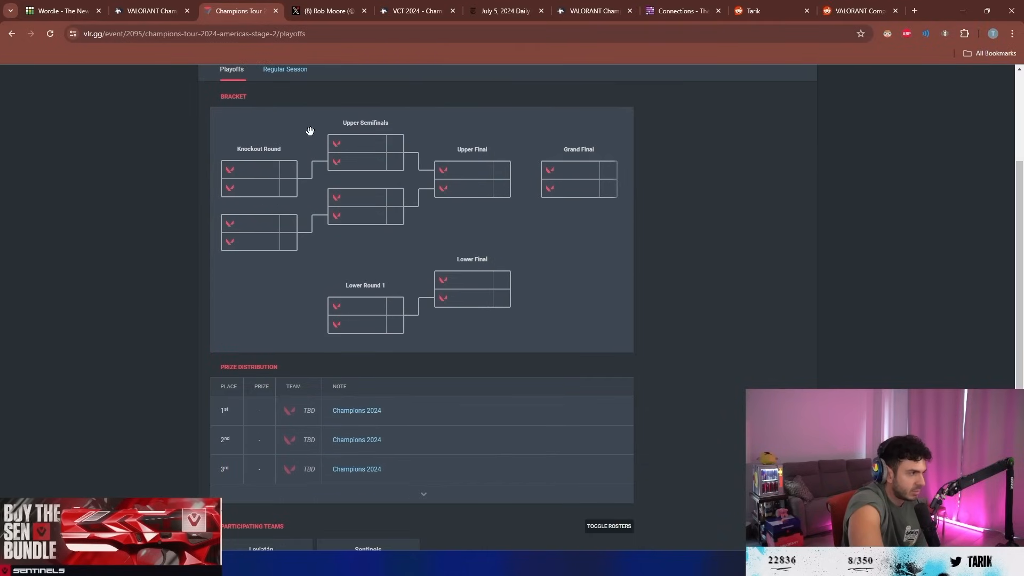
{"action": "left_click", "coordinate": [415, 11]}
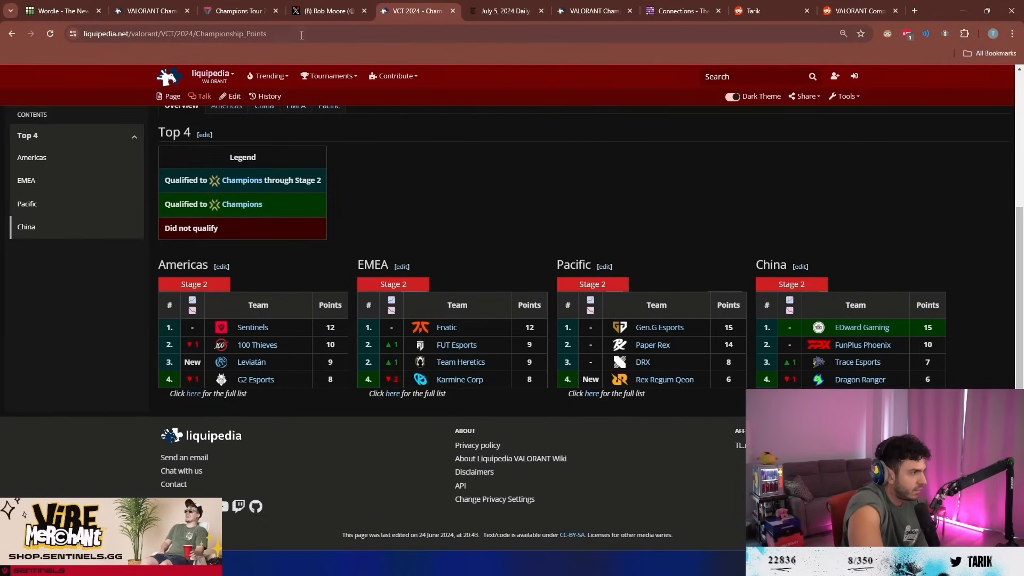
Step: Check 100 Thieves' points on Liquipedia, ending on VLR.gg's empty Americas Stage 2 bracket
{"action": "left_click", "coordinate": [238, 11]}
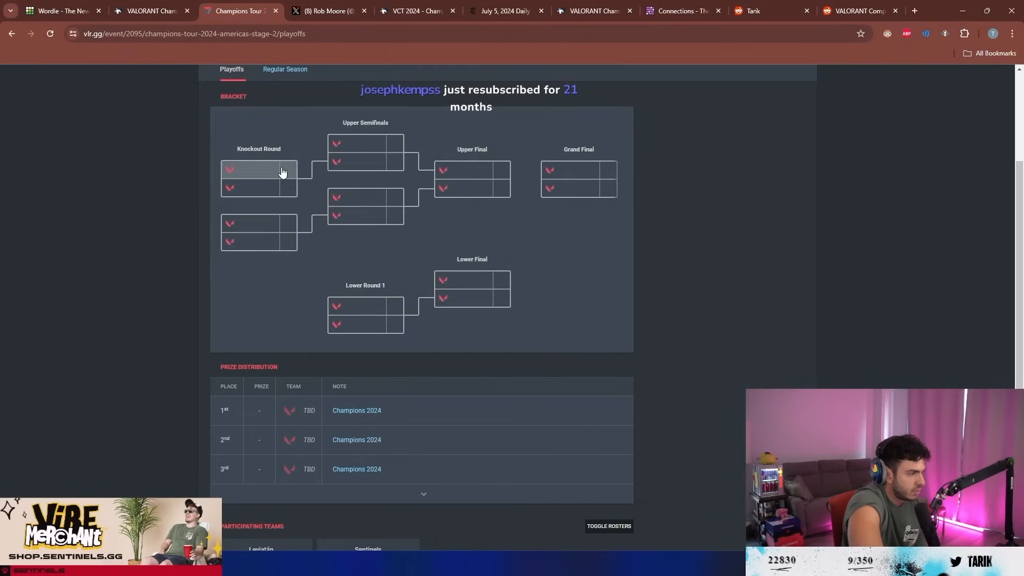
{"action": "mouse_move", "coordinate": [466, 188]}
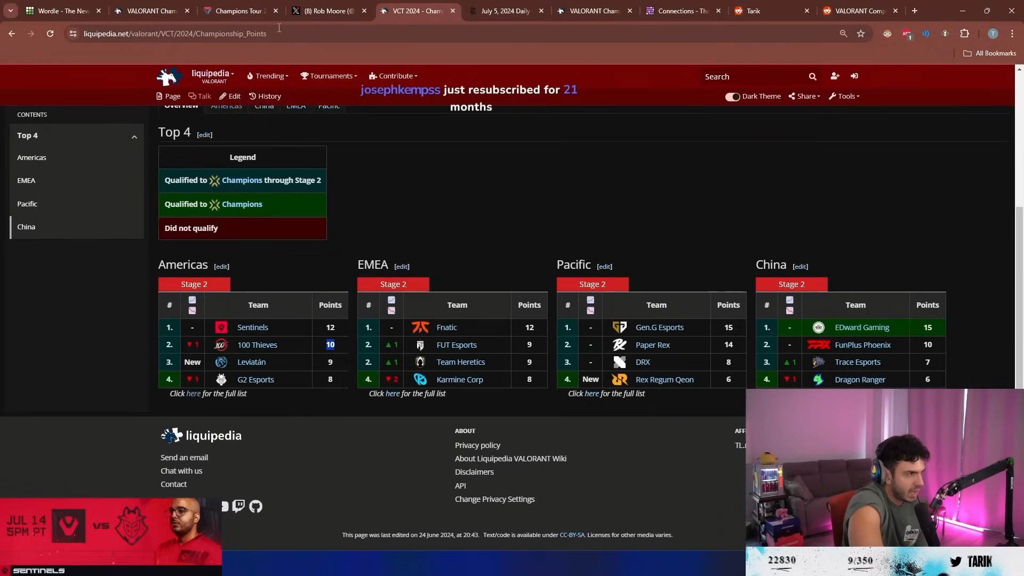
{"action": "left_click", "coordinate": [239, 10]}
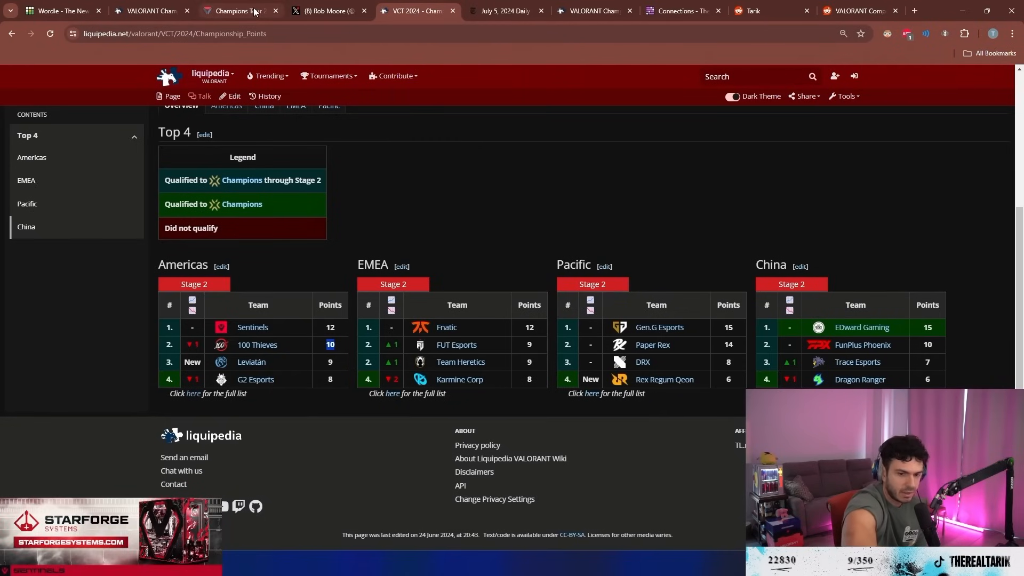
{"action": "mouse_move", "coordinate": [238, 11]}
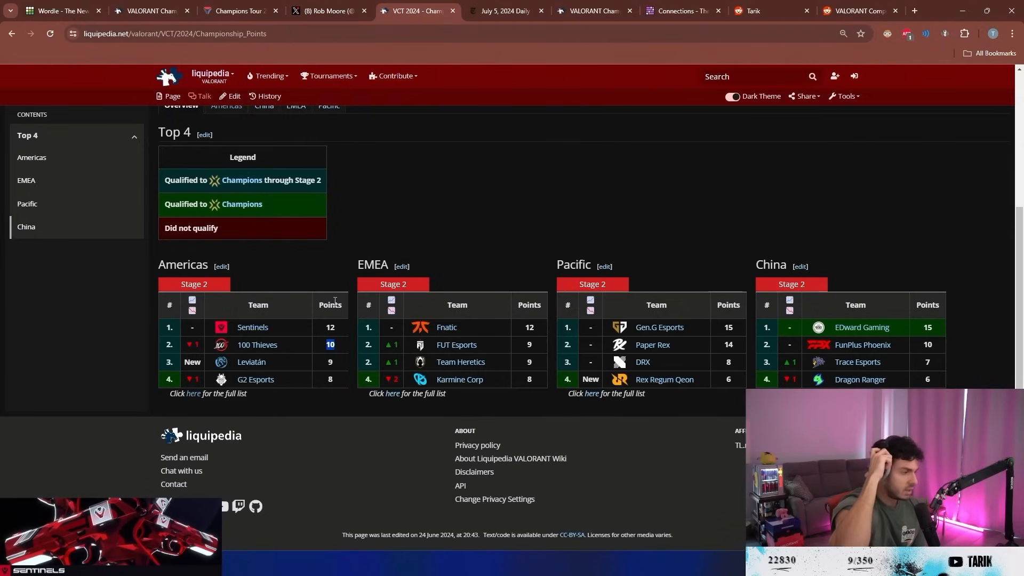
{"action": "mouse_move", "coordinate": [314, 309]}
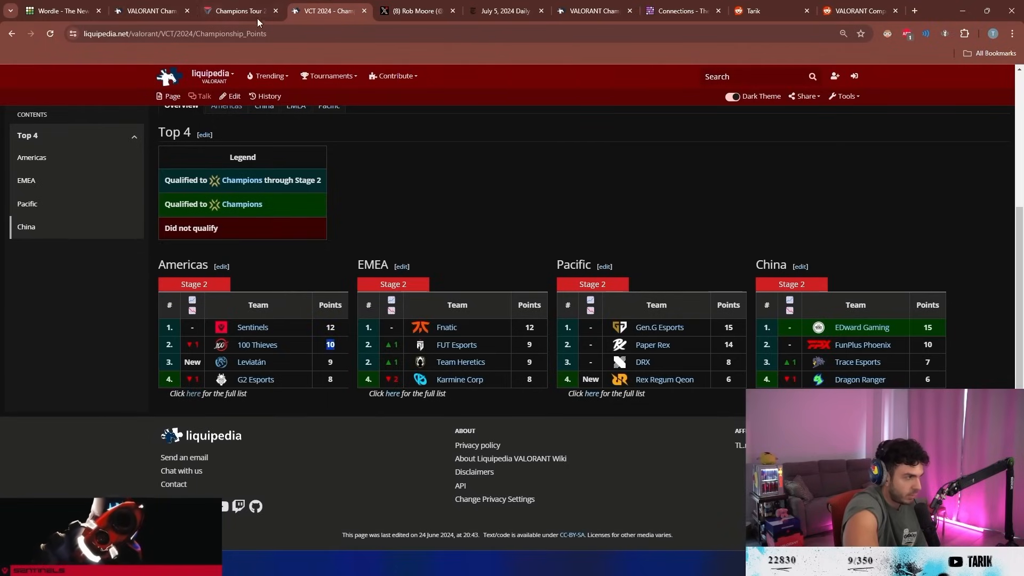
{"action": "left_click", "coordinate": [235, 11]}
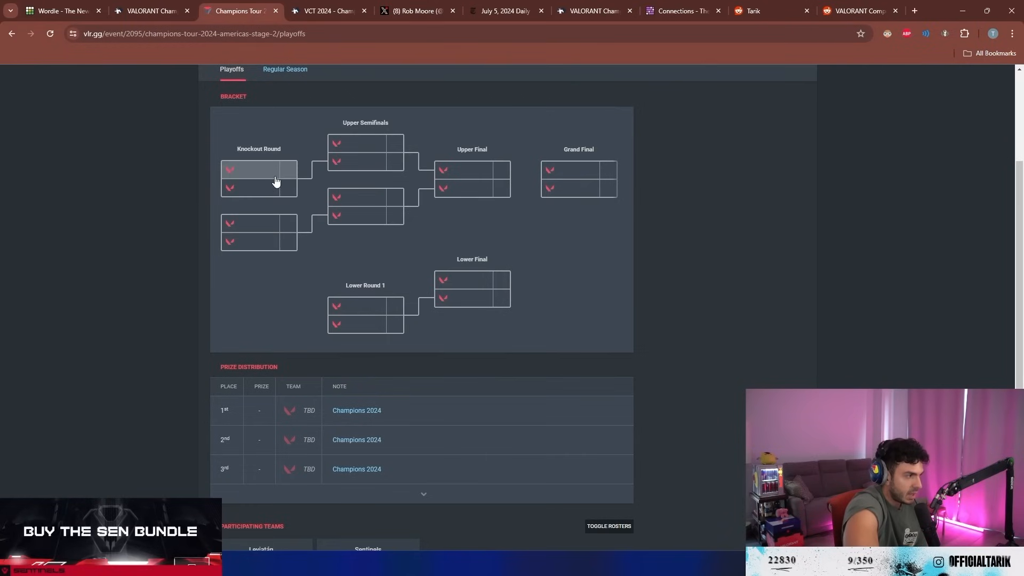
{"action": "mouse_move", "coordinate": [389, 399]}
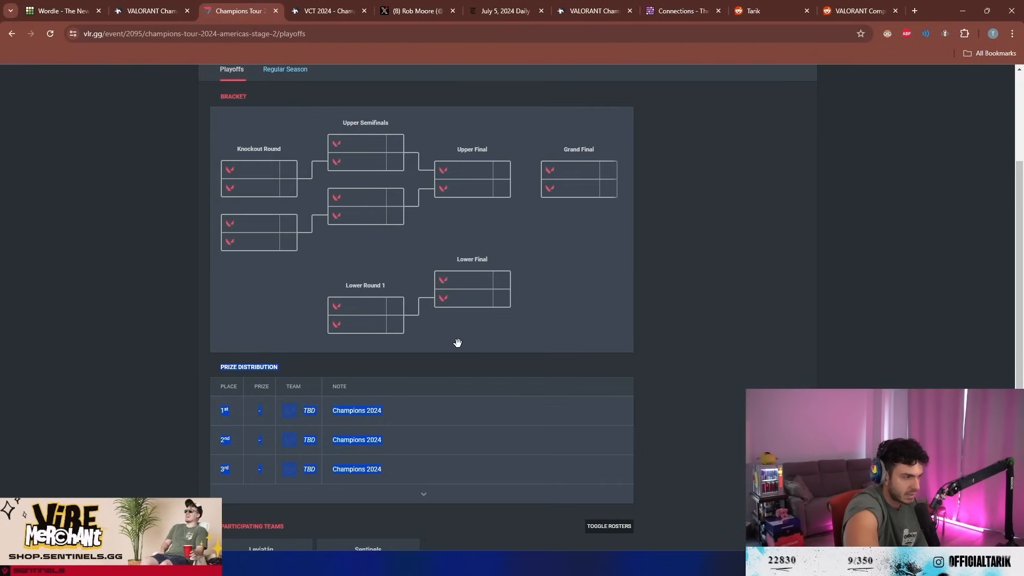
{"action": "mouse_move", "coordinate": [449, 288]}
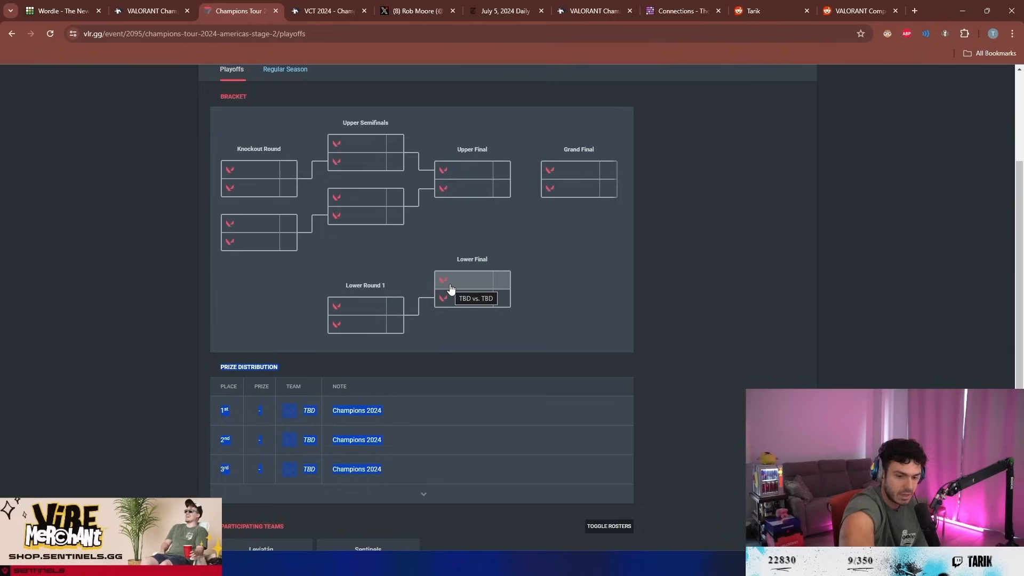